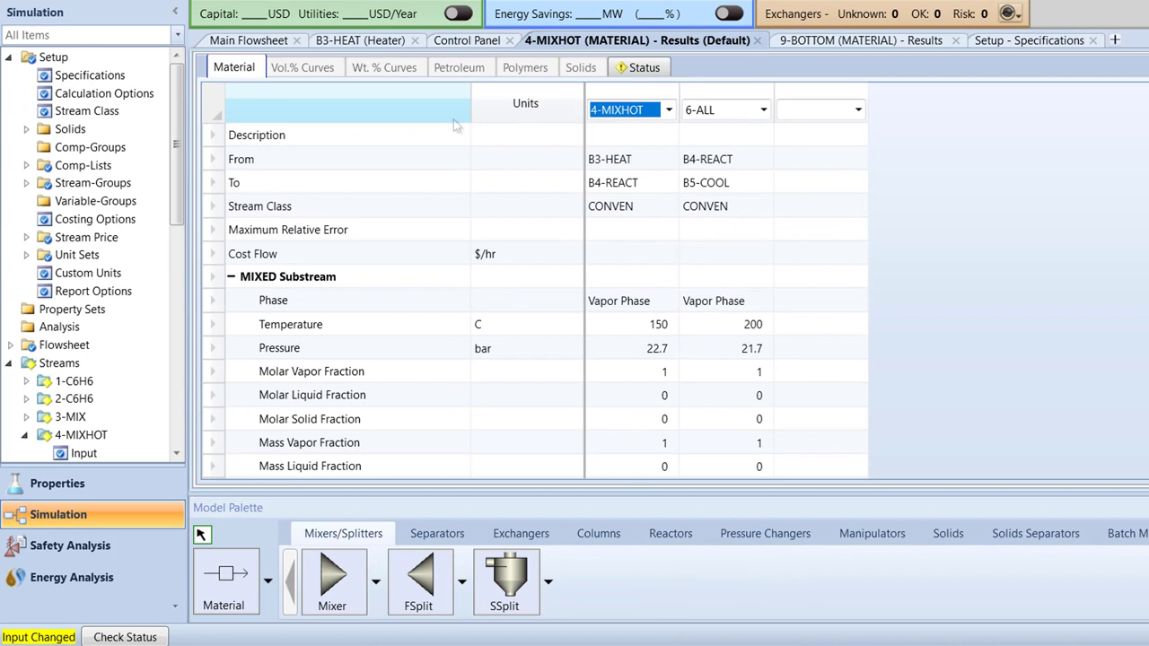
Create a new sensitivity analysis under Model Analysis Tools, with proposed ID S-1
scroll(down, 3)
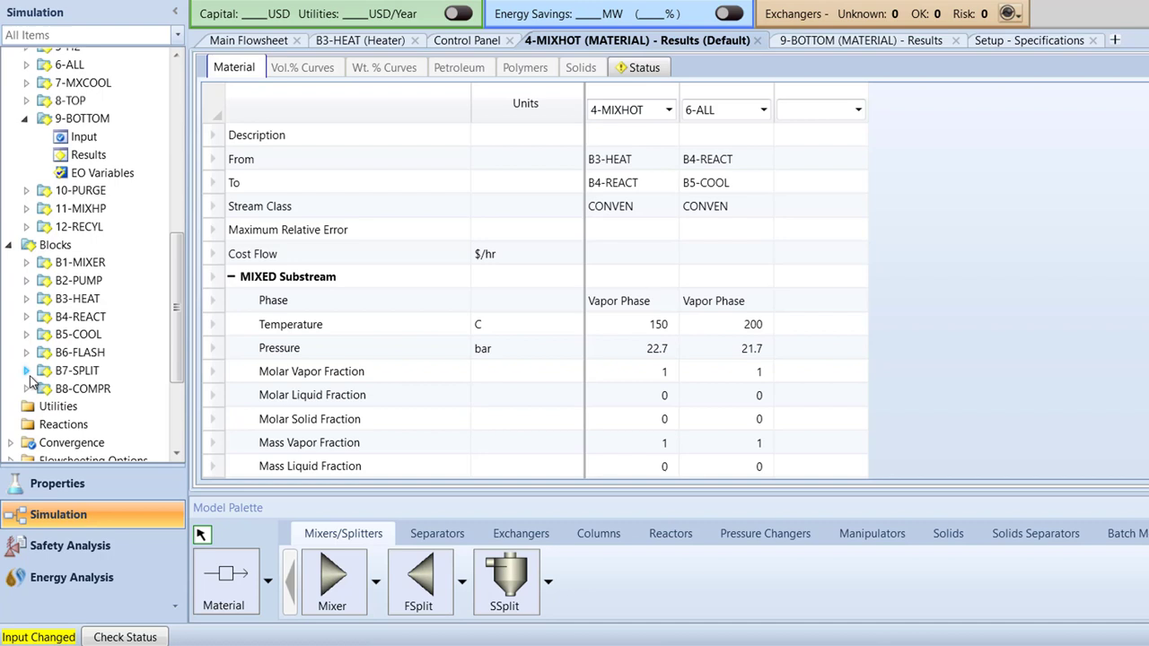
click(253, 85)
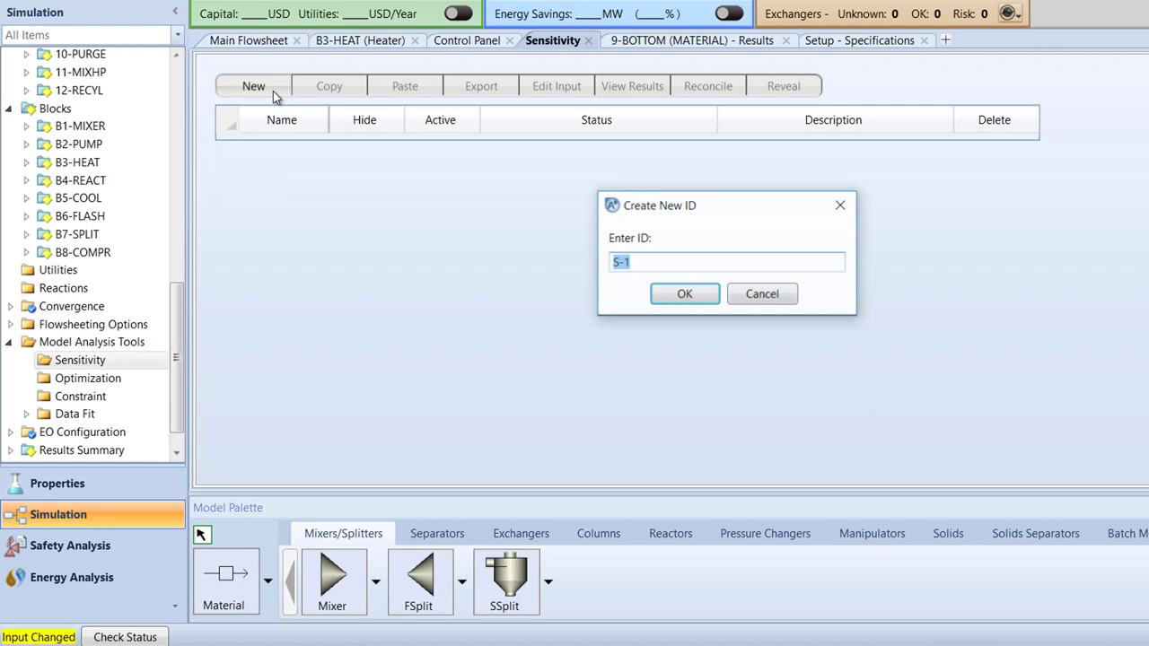
Confirm S-1 and define H2MOLFLO as HYDROGEN mole flow in stream 4-MIXHOT
click(684, 293)
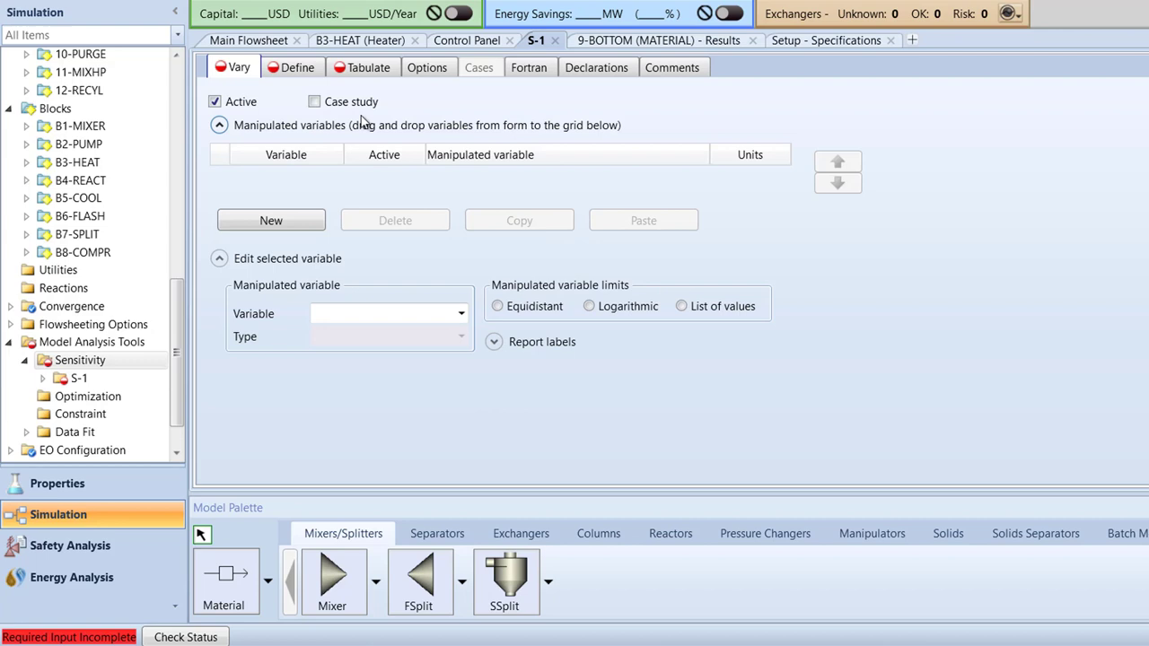
click(298, 67)
text(H2MOLFL)
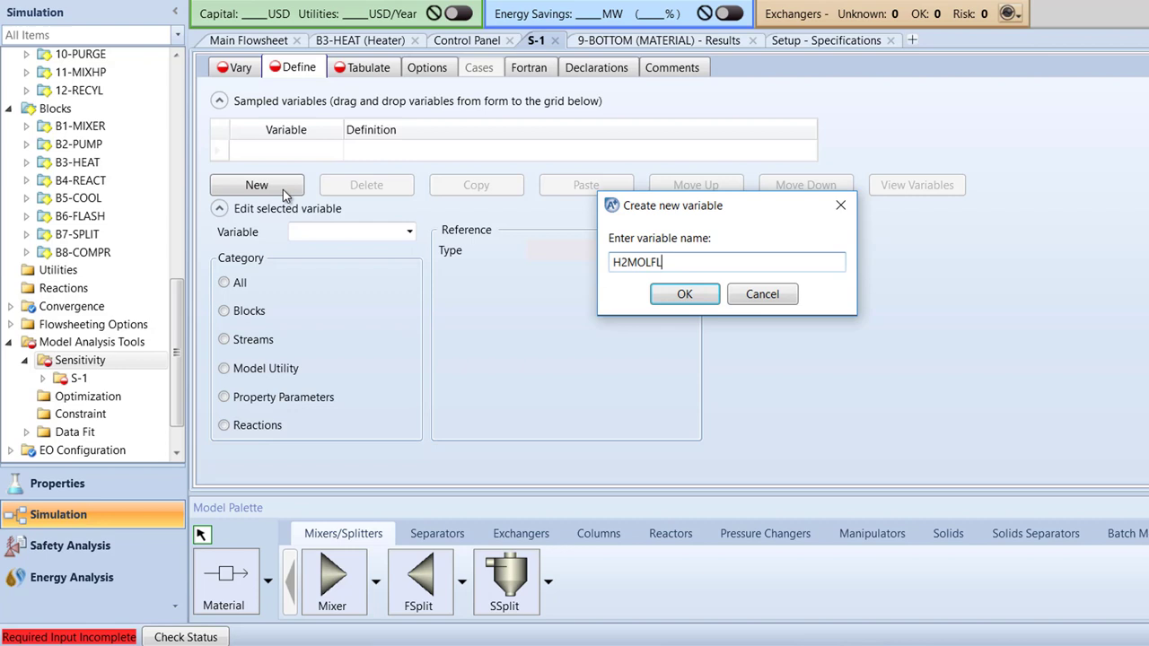
click(684, 293)
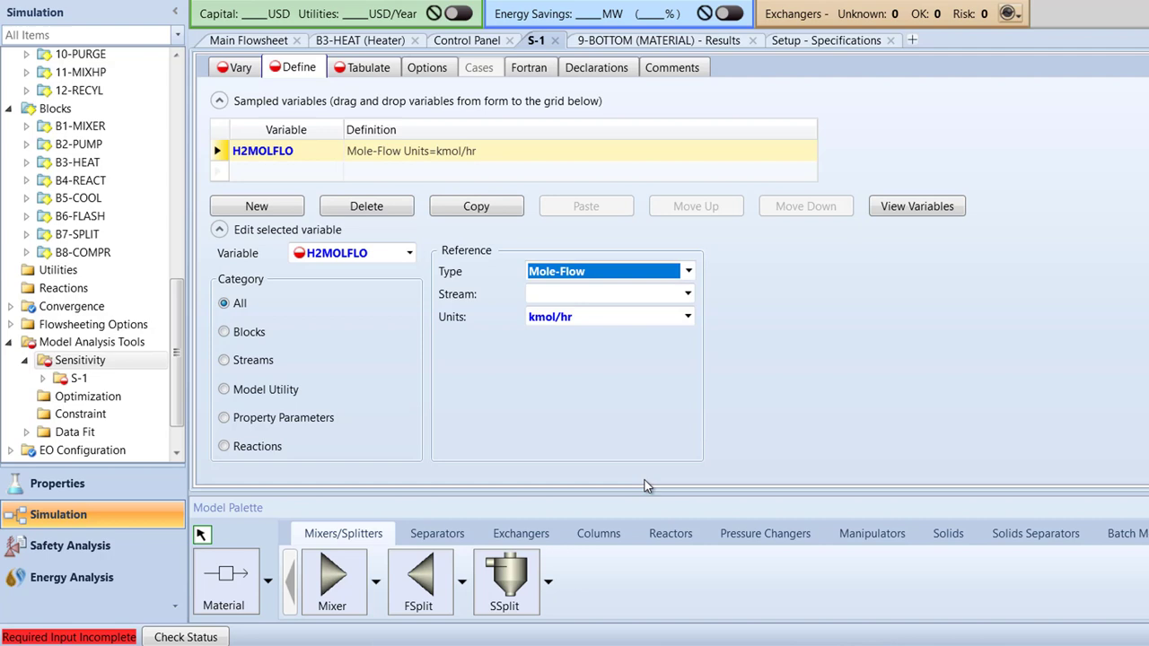
click(609, 294)
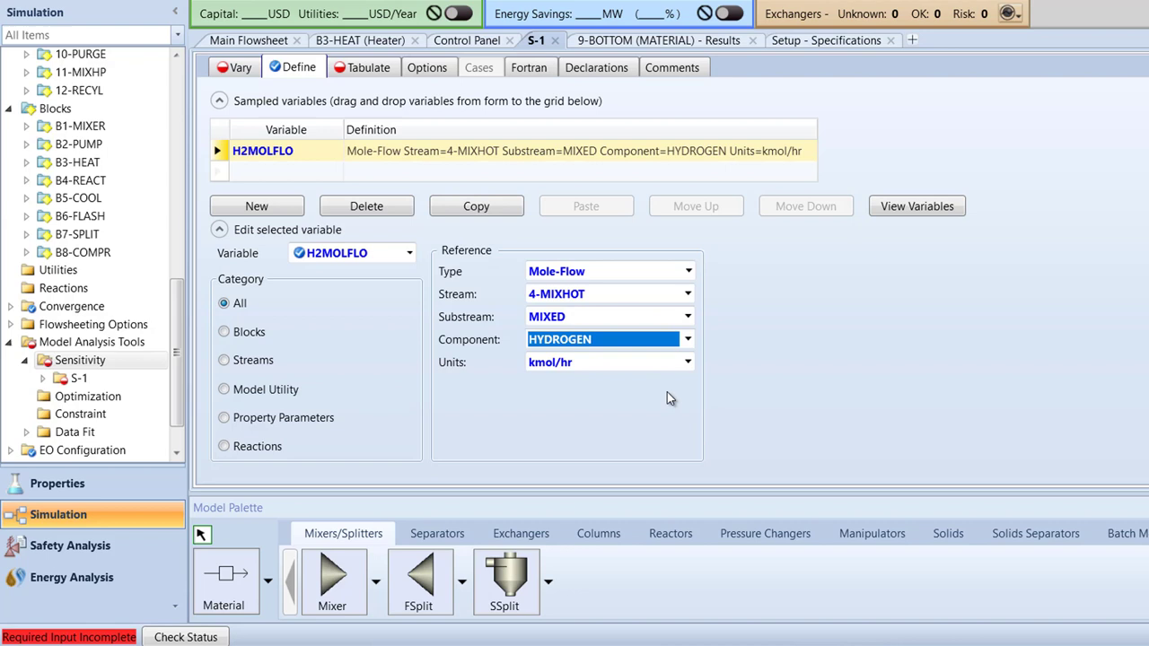
click(256, 205)
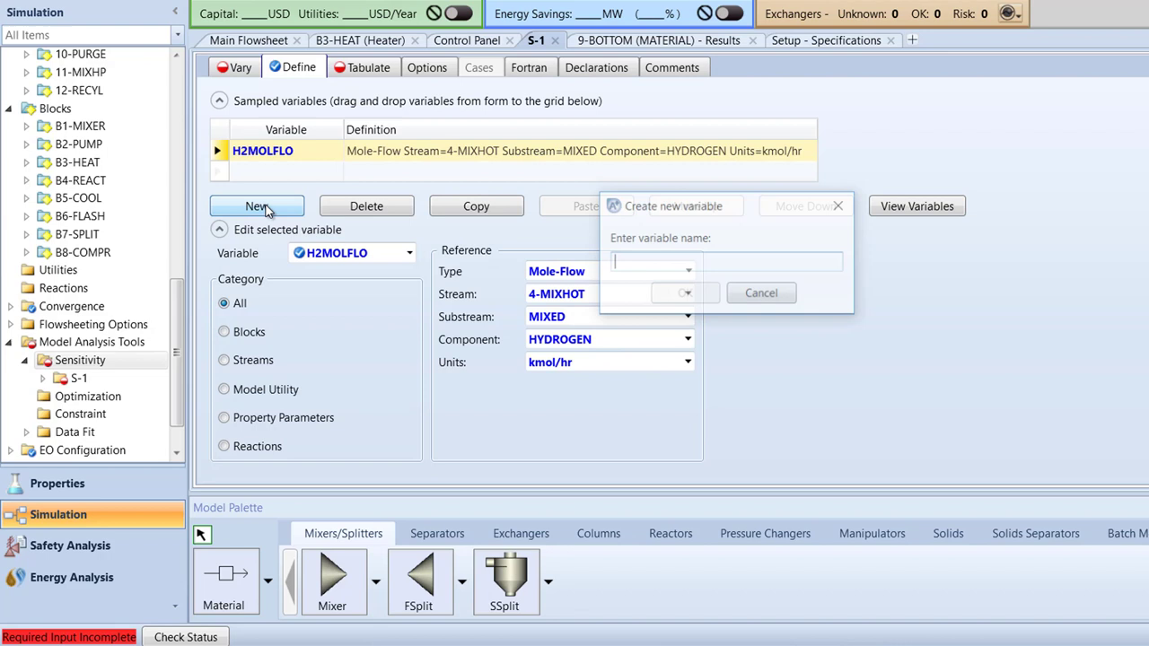
Define BZMOLFLO as BENZENE mole flow in 4-MIXHOT, then begin a Vary entry
text(BZMOLF)
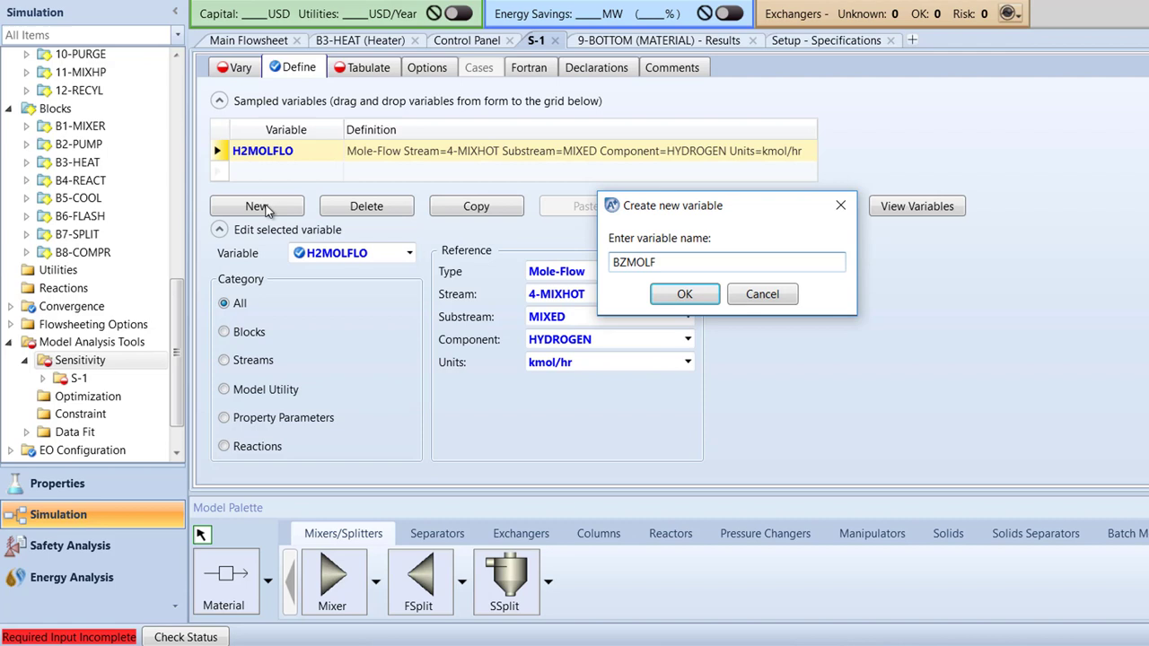
click(684, 294)
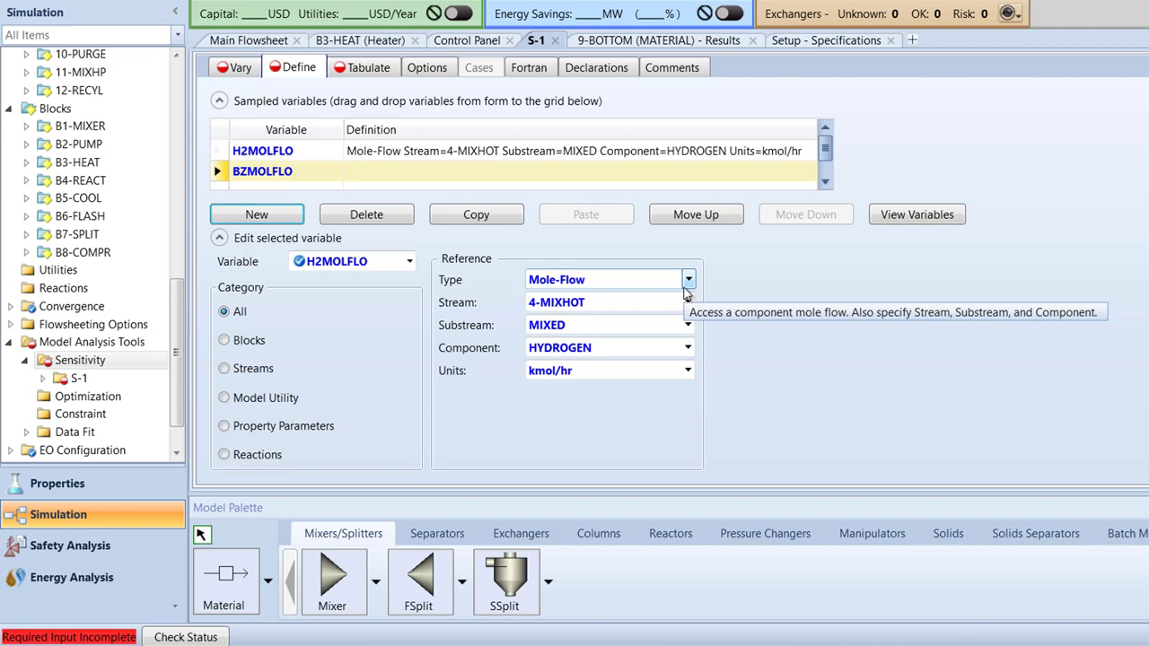
click(261, 170)
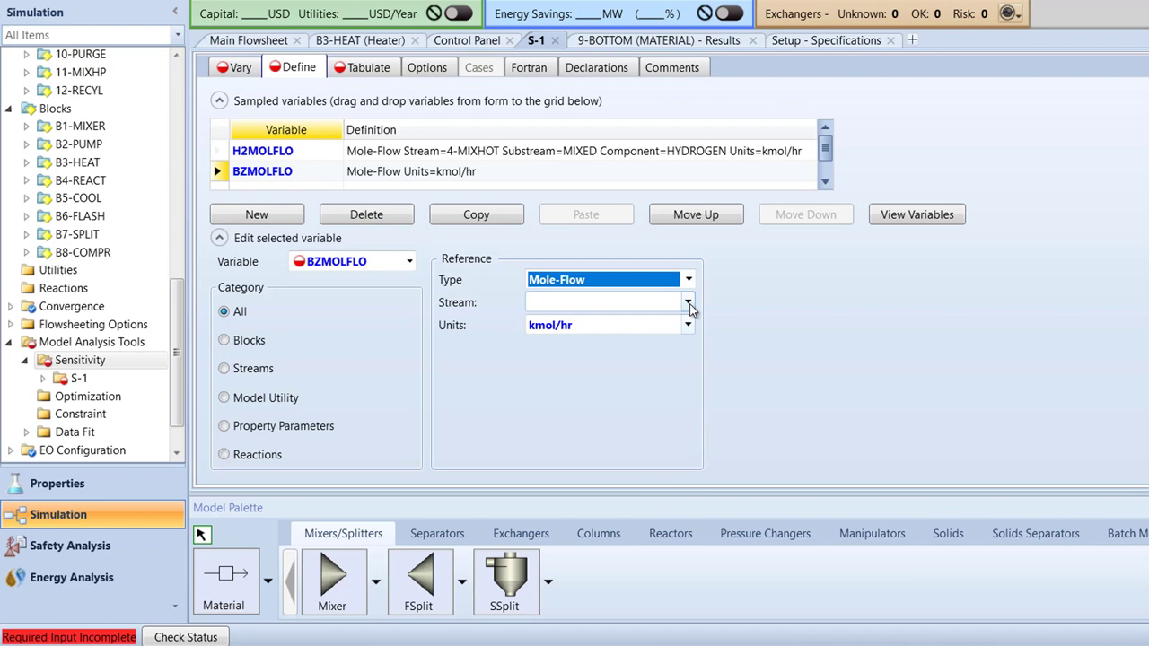
click(687, 302)
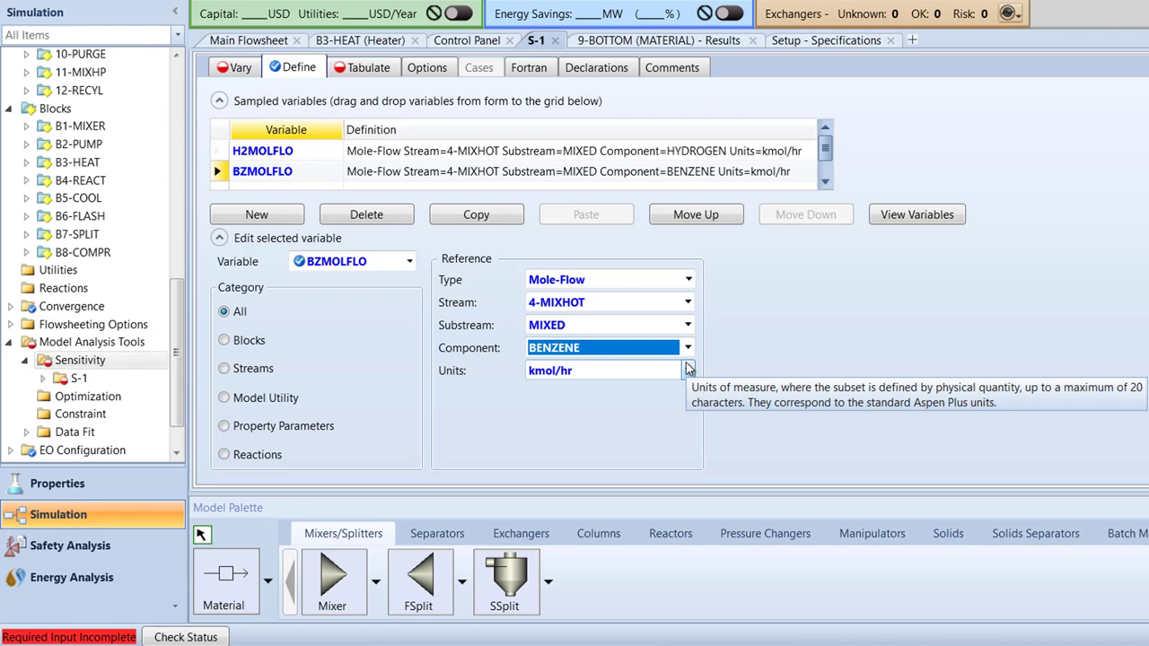
mouse_move(314, 142)
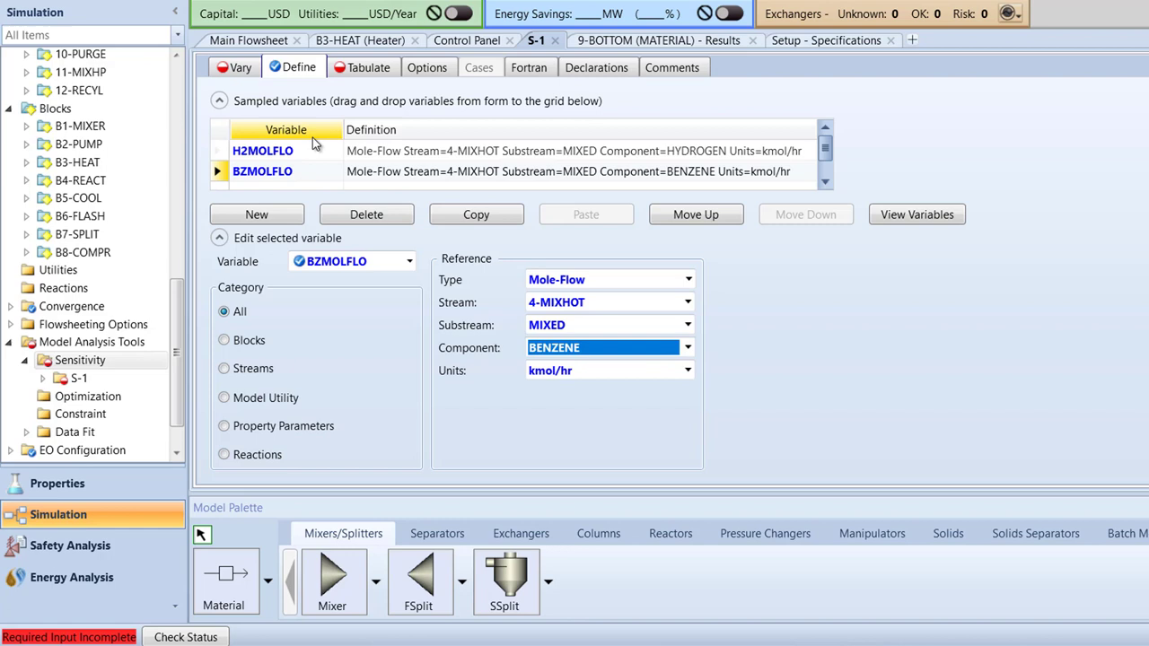
click(238, 67)
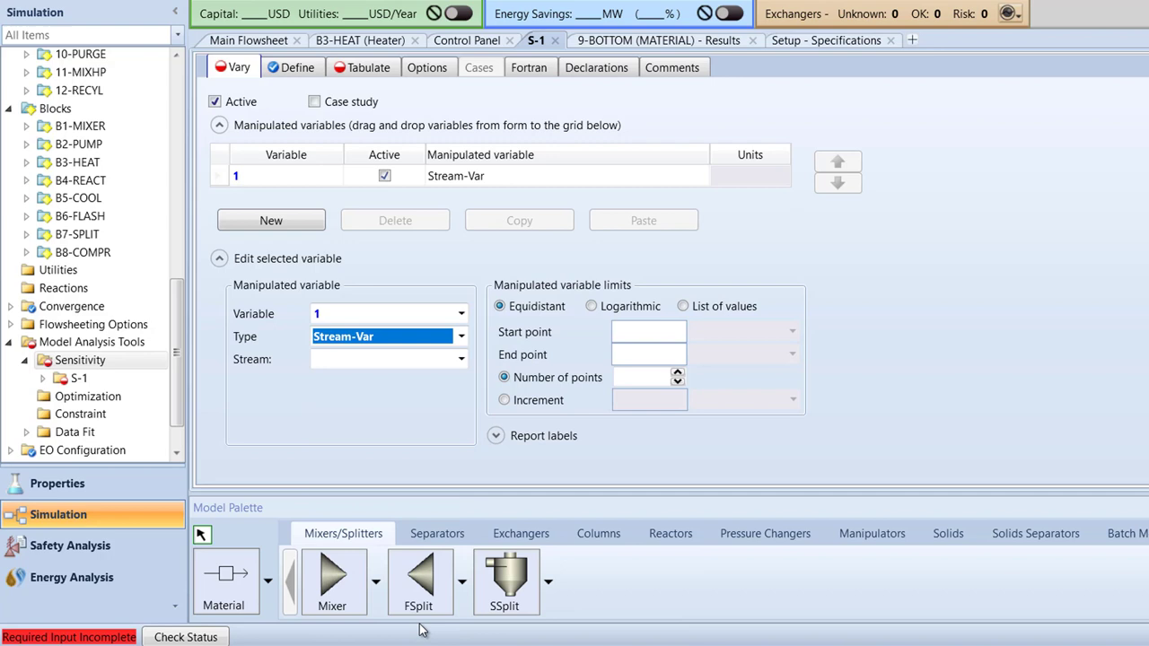
Vary the total mole flow of stream 5-H2, starting at 280 kmol/hr
click(461, 359)
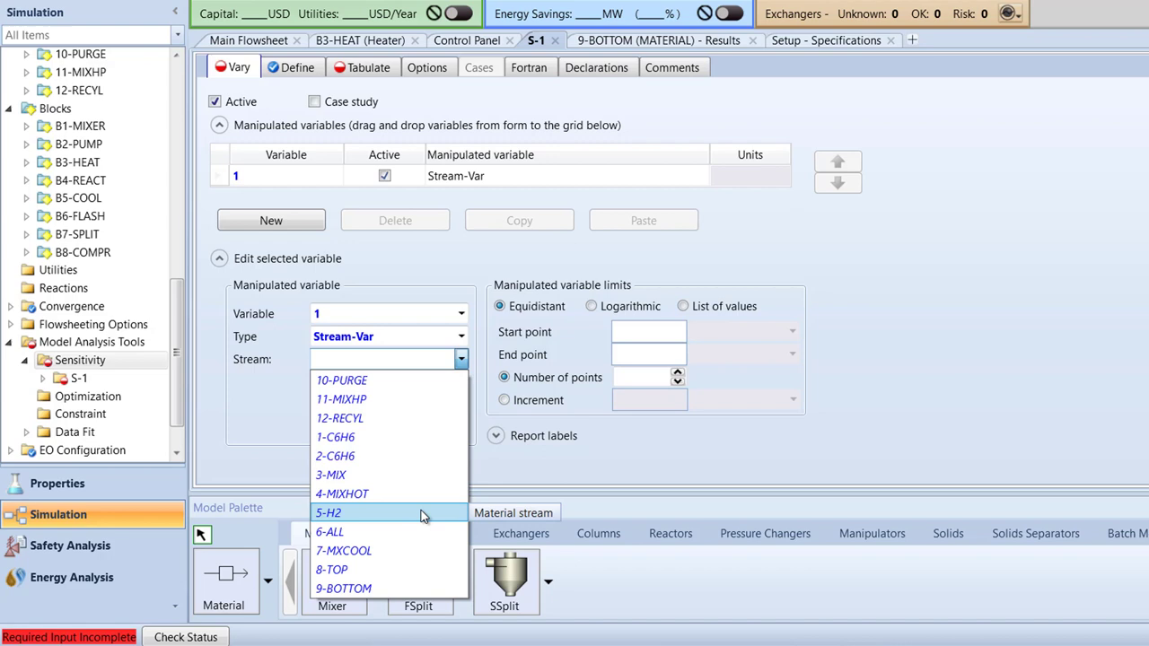
click(329, 512)
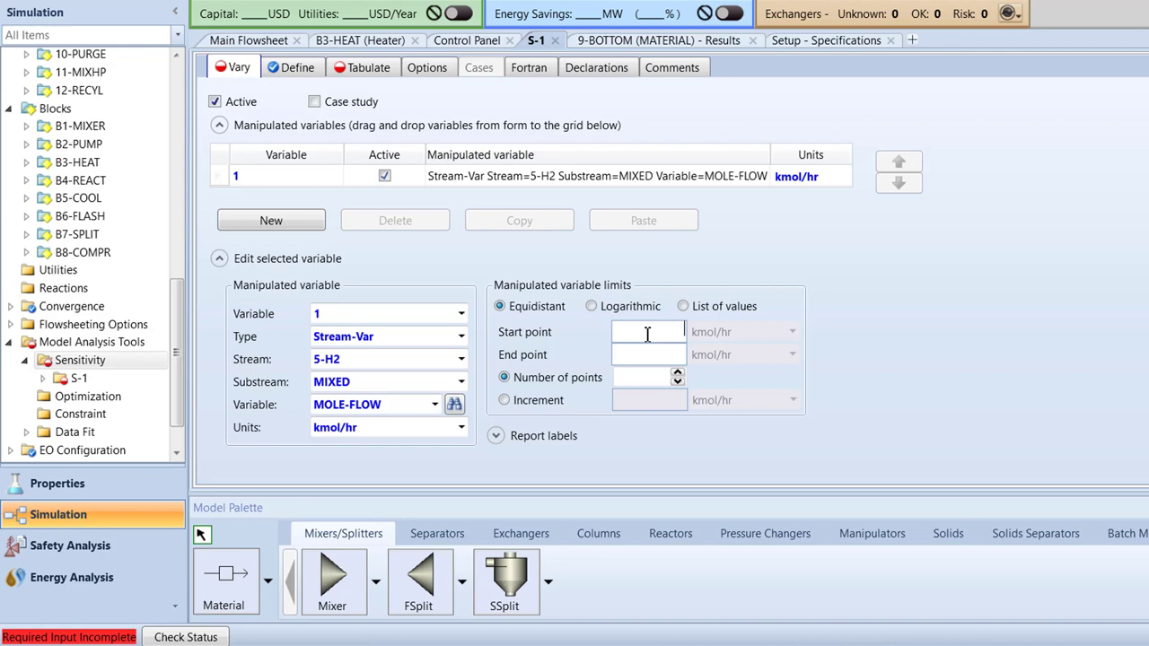
text(280)
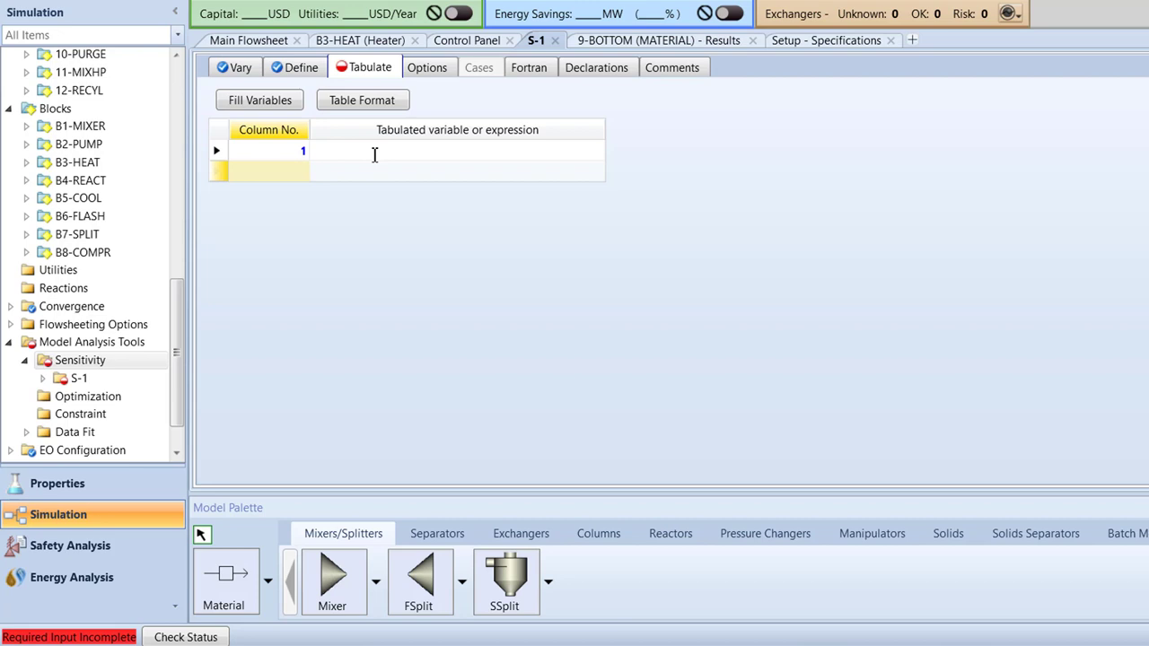
Tabulate the expression H2MOLFLO/BZMOLFLO in column 1
text(H2MOLFLO/)
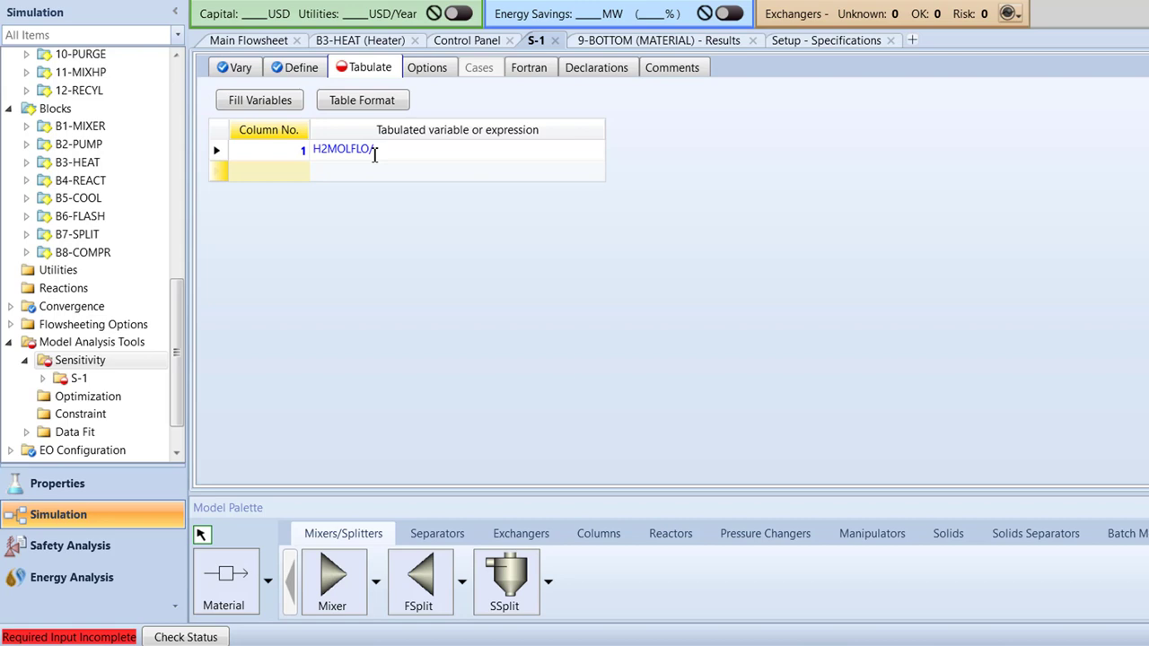
text(/BZMOLFLO)
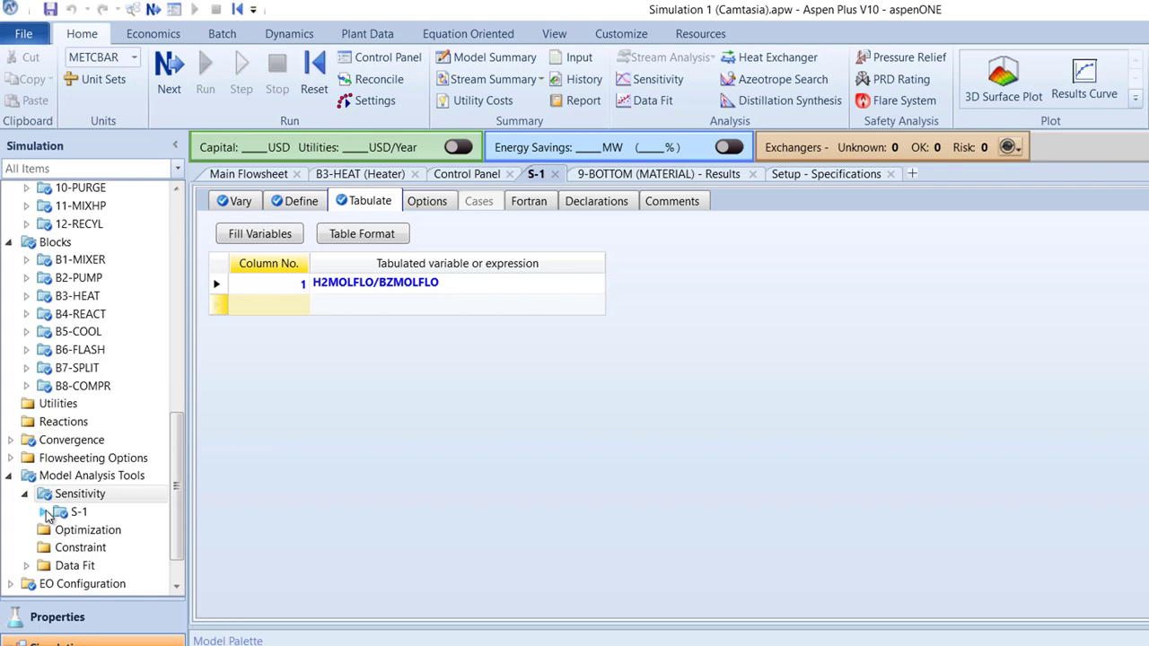
Review S-1 results, ratios rising from 3.06942 to 6.75424, then return to Input
click(101, 547)
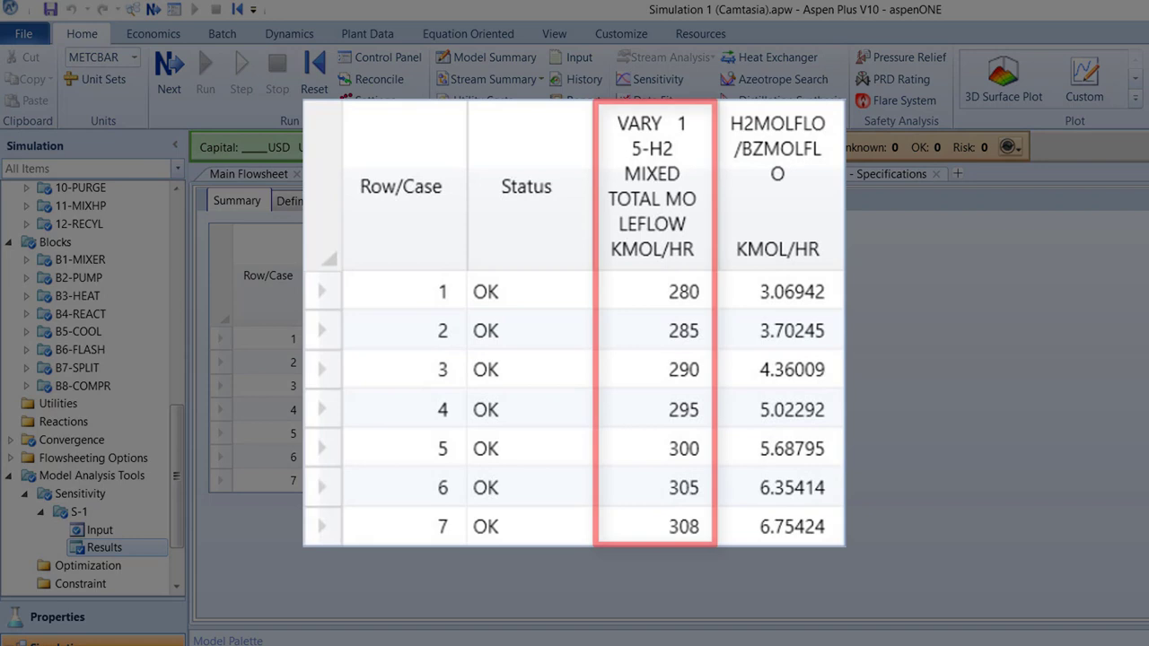
click(654, 291)
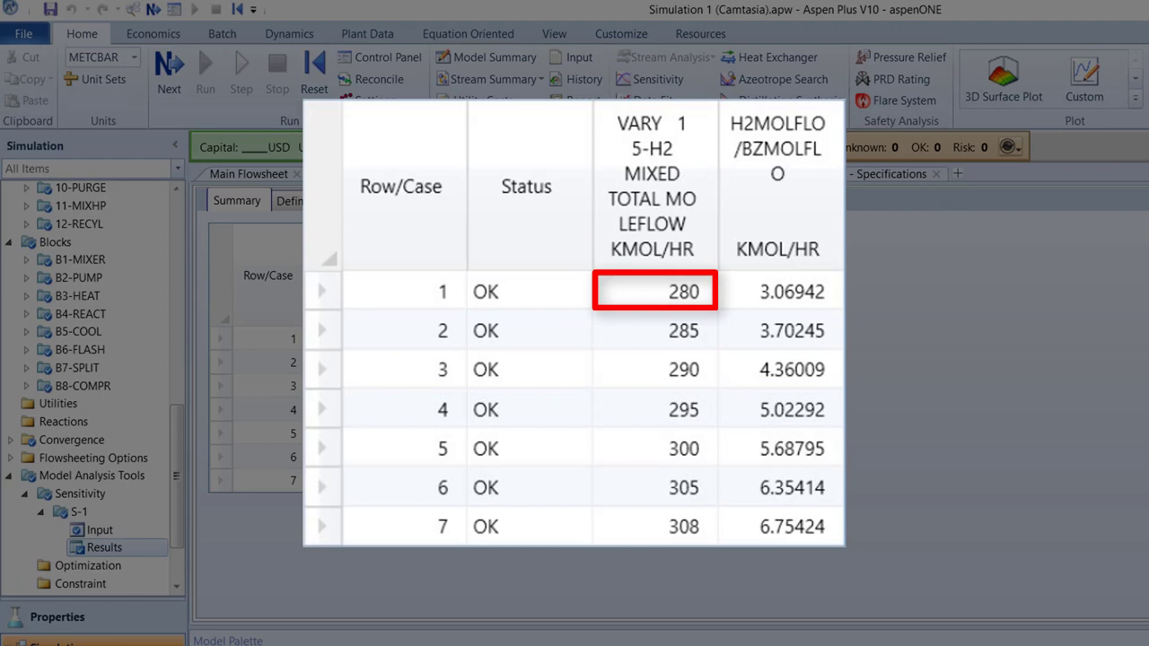
click(654, 527)
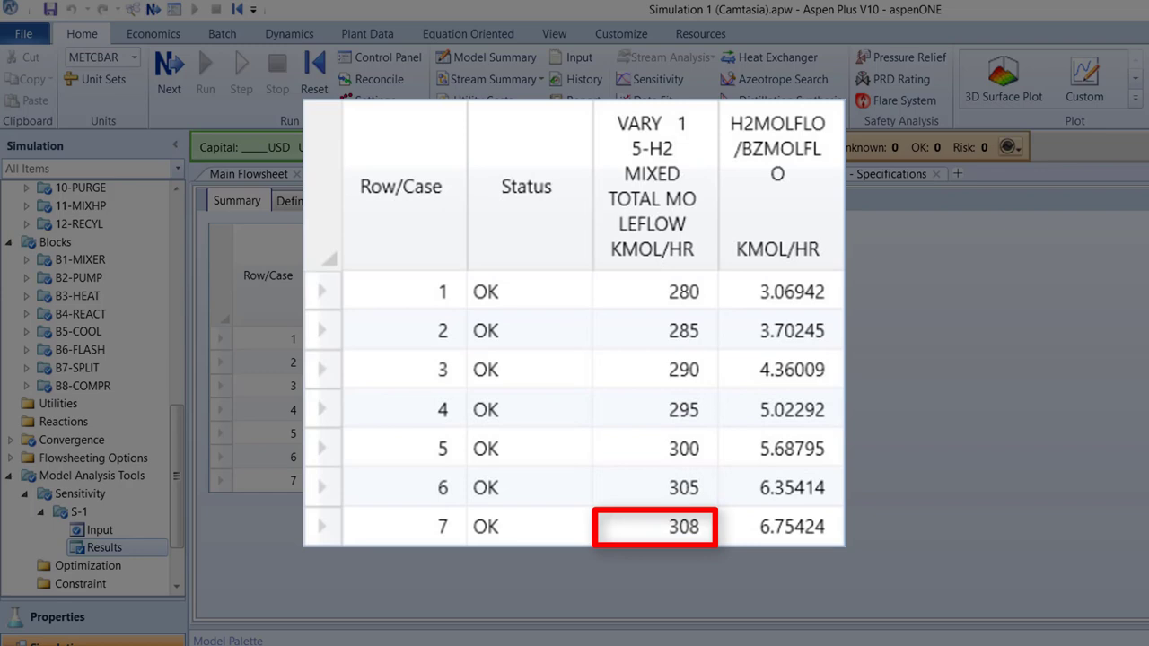
click(777, 185)
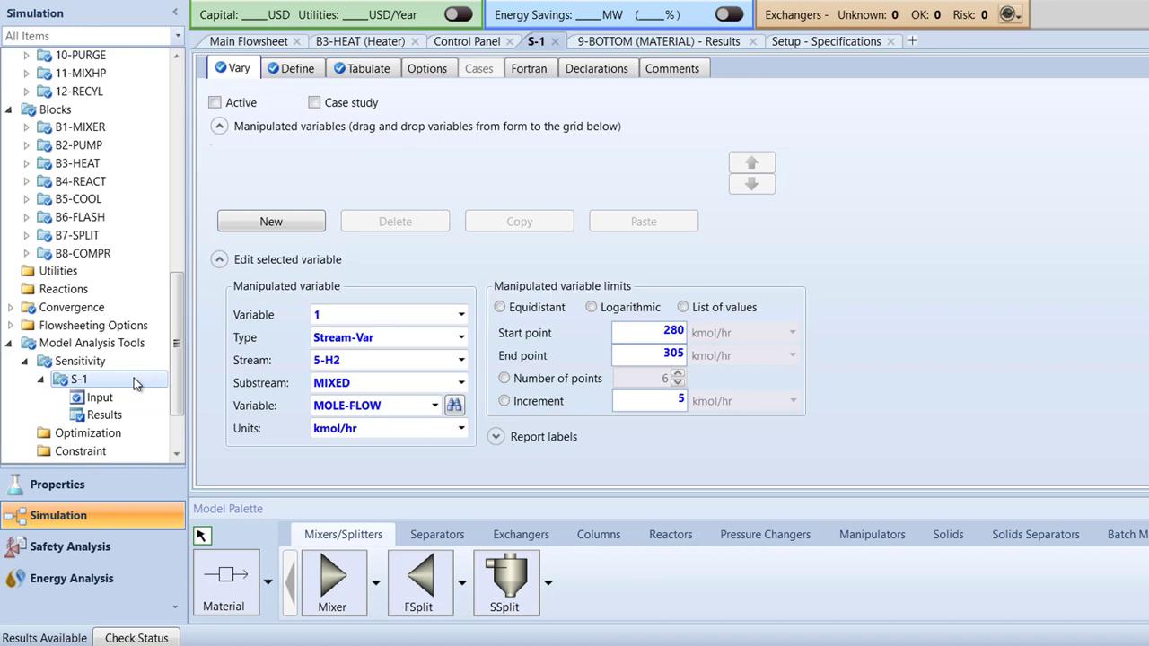
Add a second varied input: 5-H2 temperature from 47 to 49 C
click(270, 228)
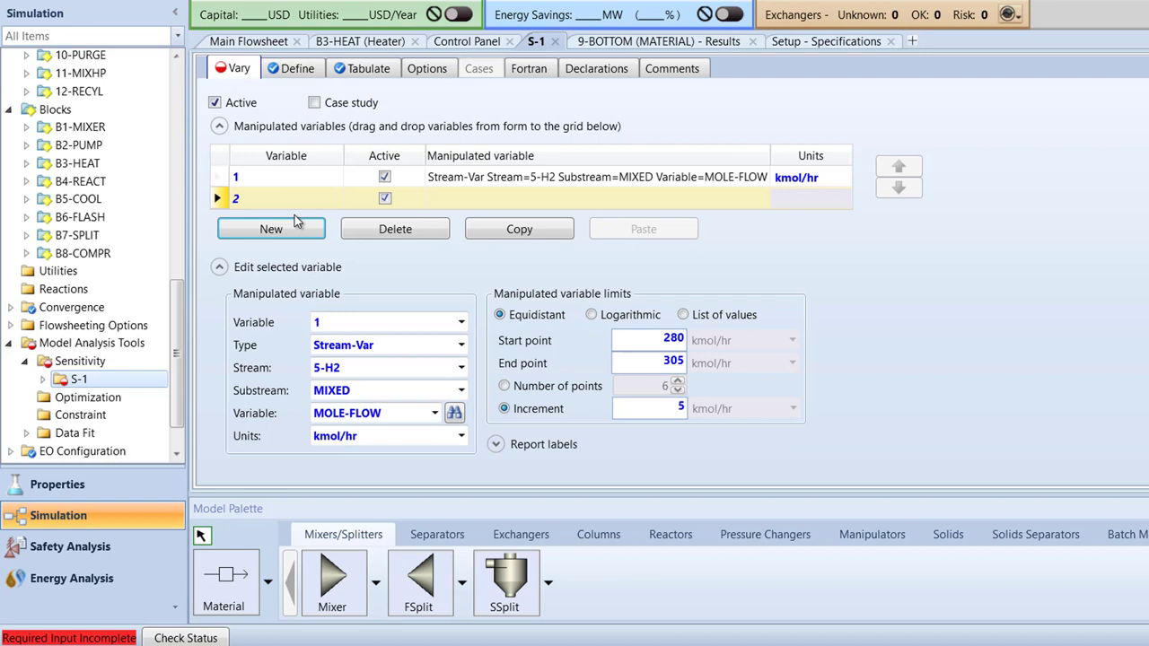
click(461, 345)
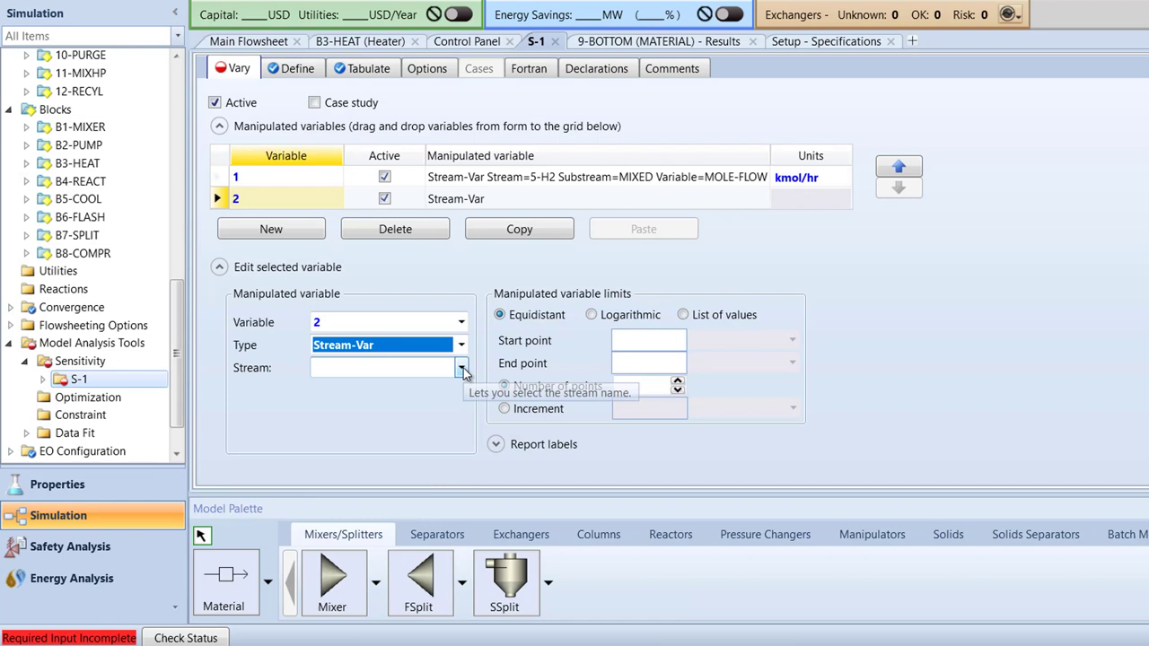
click(435, 413)
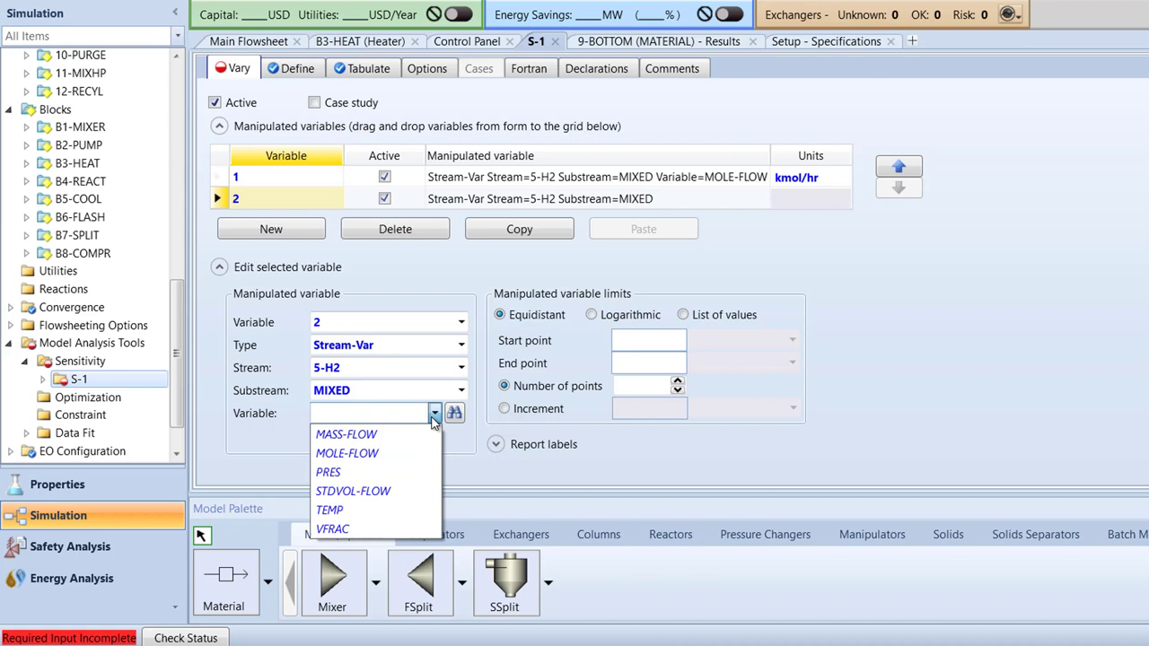
click(330, 510)
text(49)
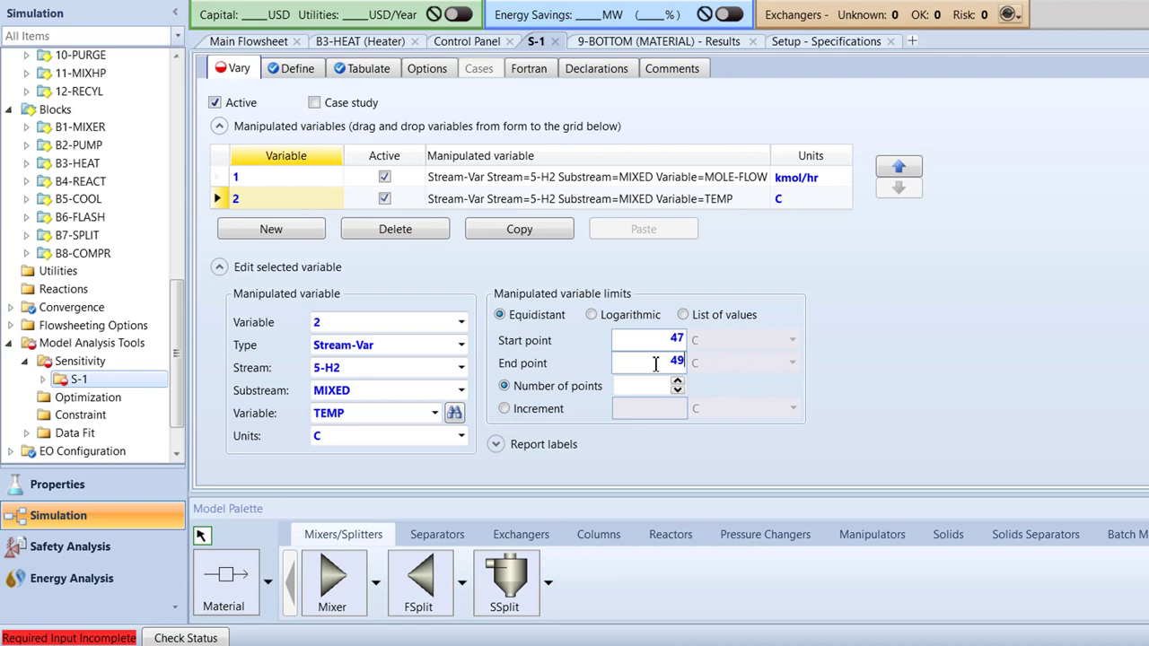
click(505, 409)
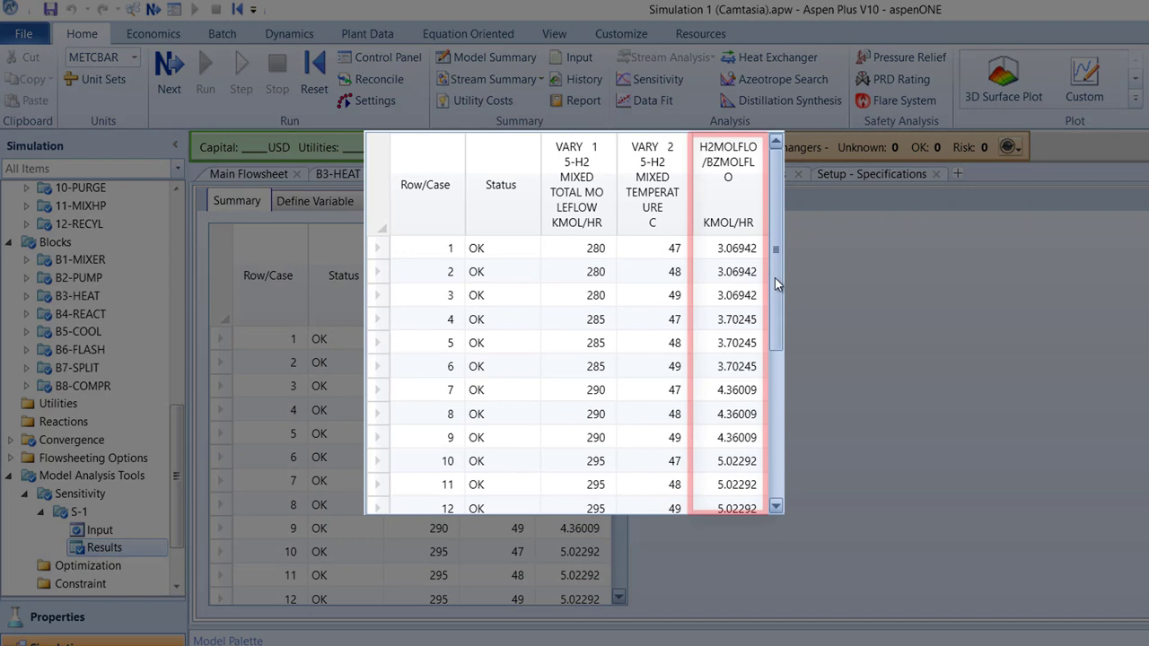
Scroll through all 19 result cases, then go to the File page
scroll(down, 3)
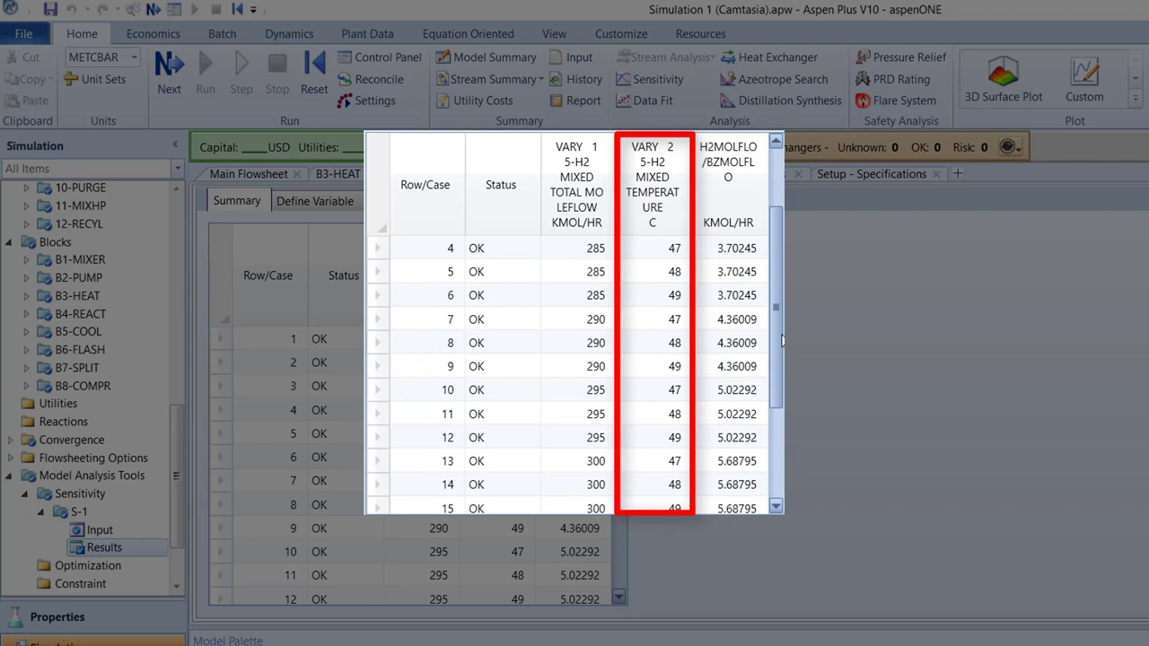
scroll(down, 3)
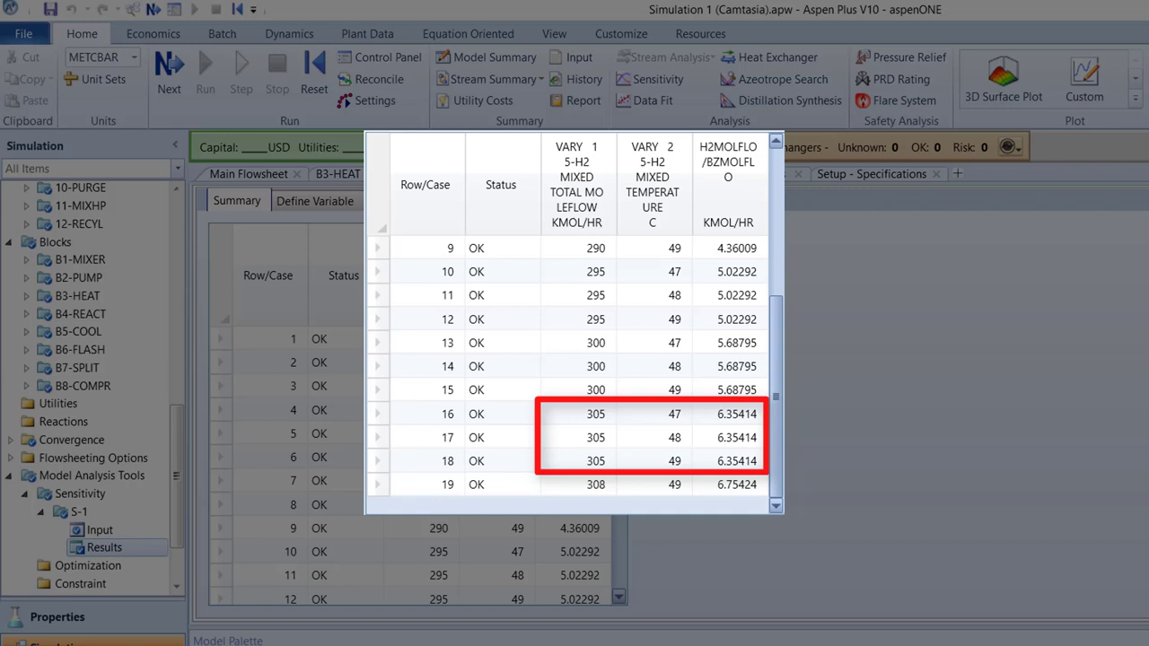
click(23, 33)
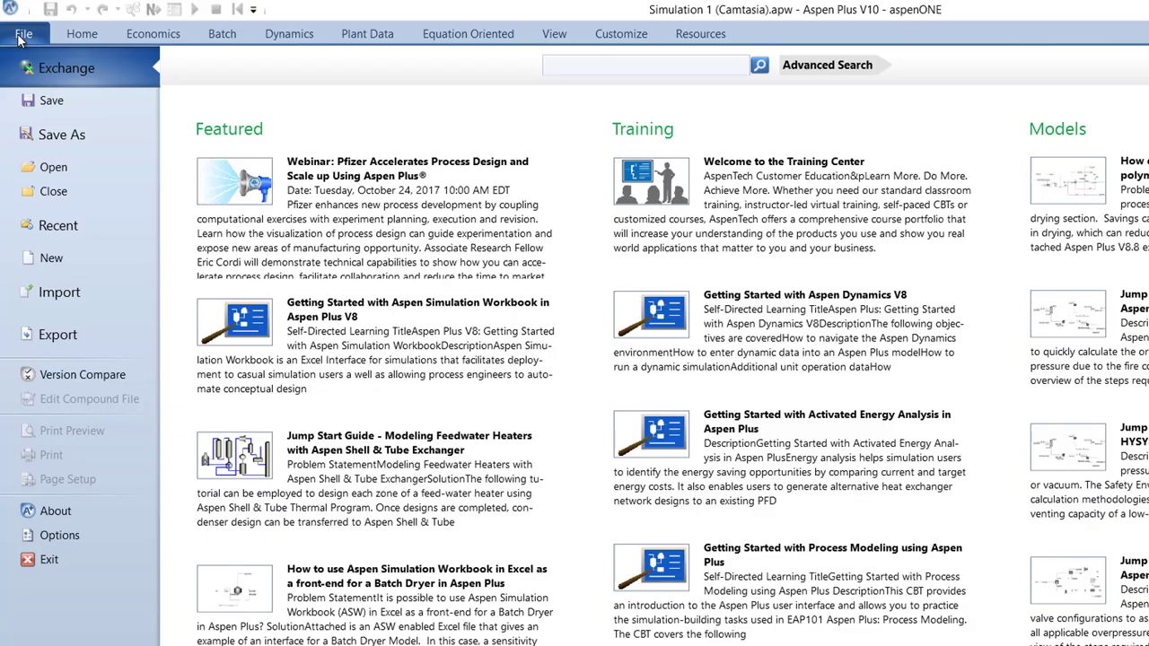